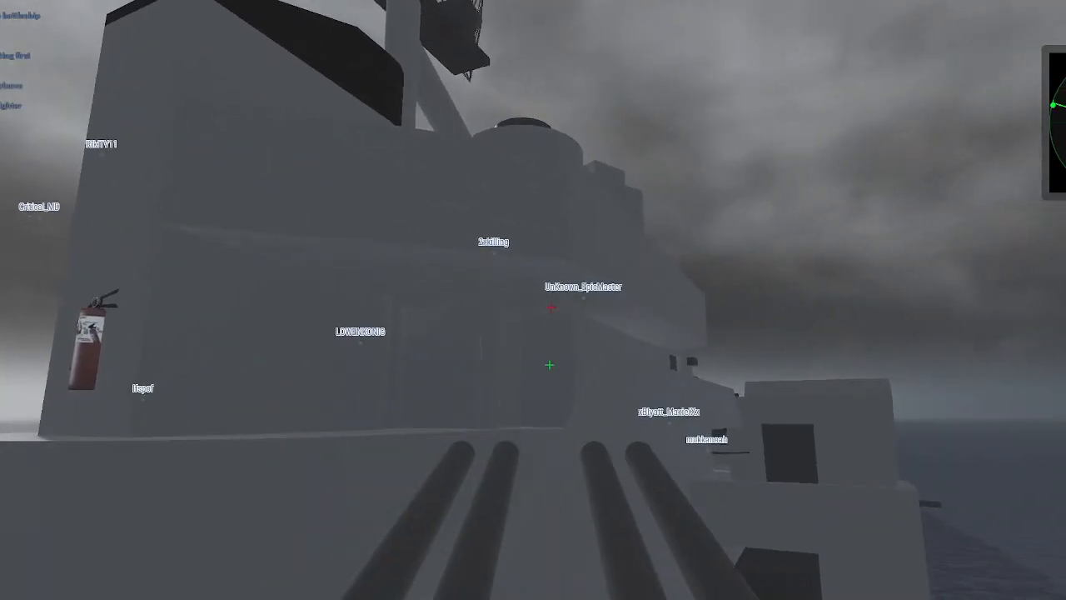
mouse_move(550, 334)
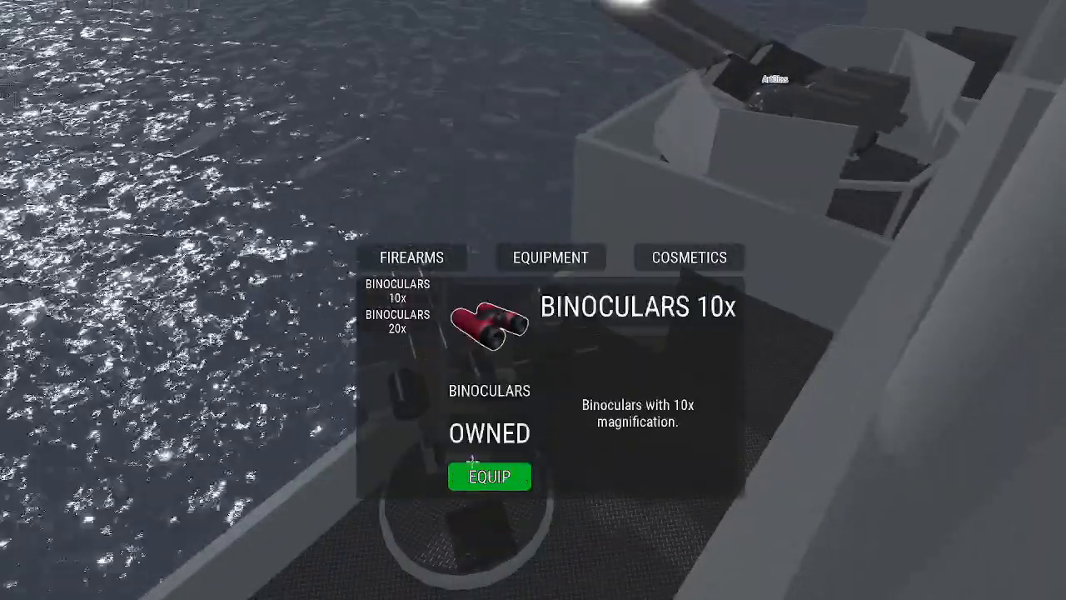
Equip the owned Binoculars 10x from the shop
left_click(489, 476)
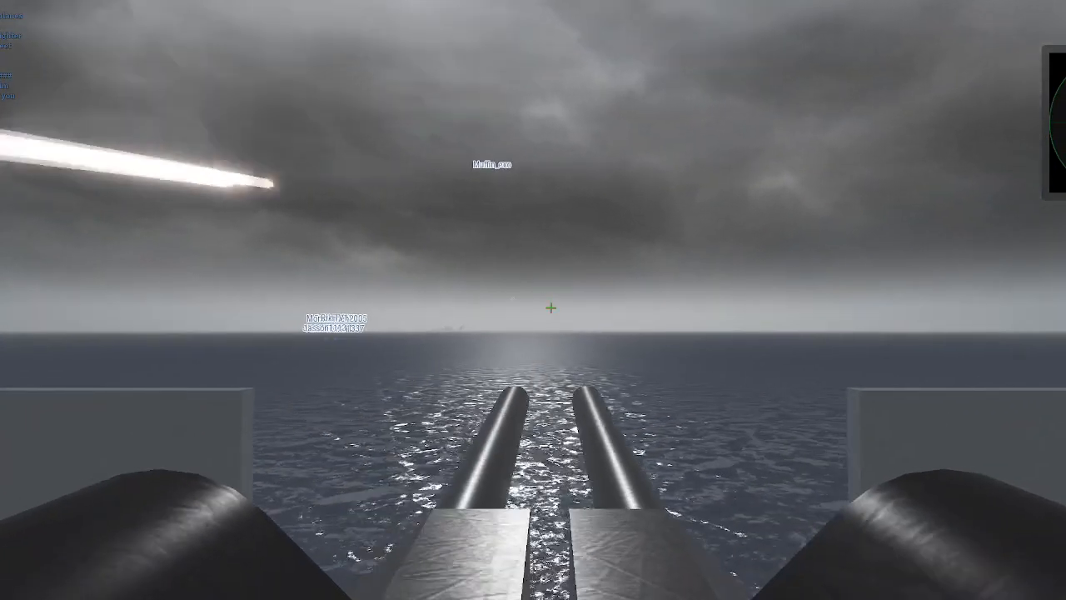
left_click(533, 300)
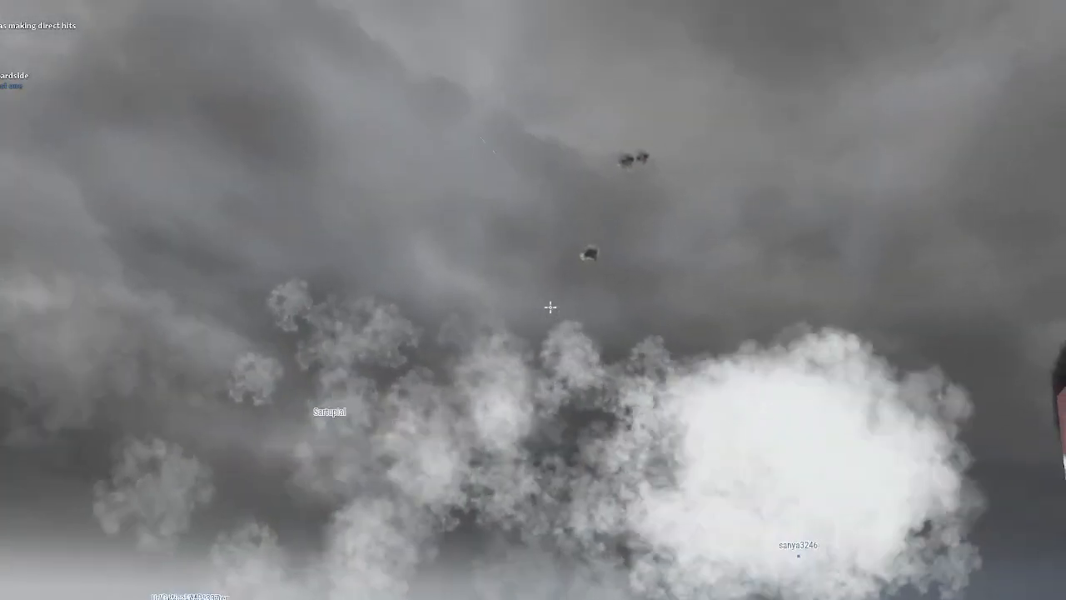
Raise the binoculars to view the grey overcast sky
left_click(550, 307)
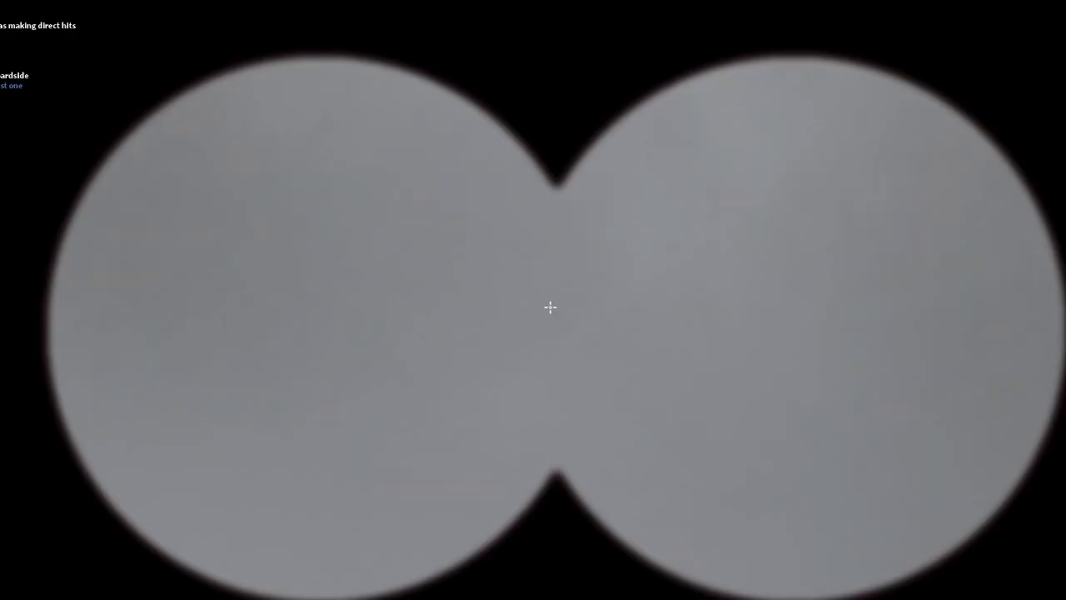